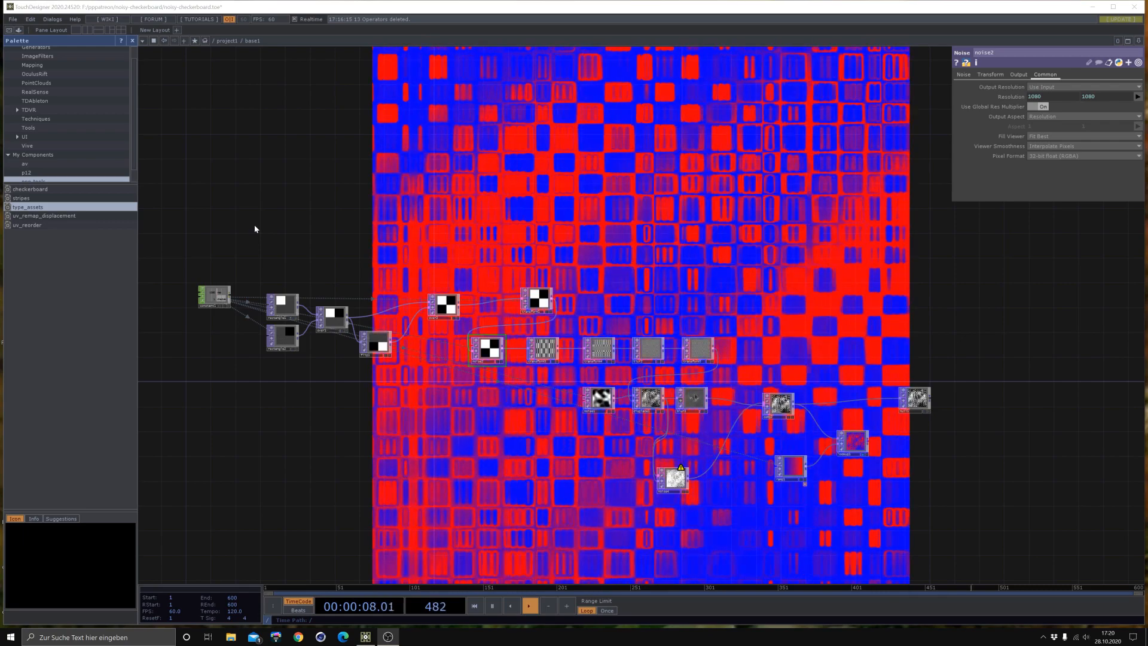
Step: Create a Constant CHOP whose channel RES holds the value 1080
left_click(474, 606)
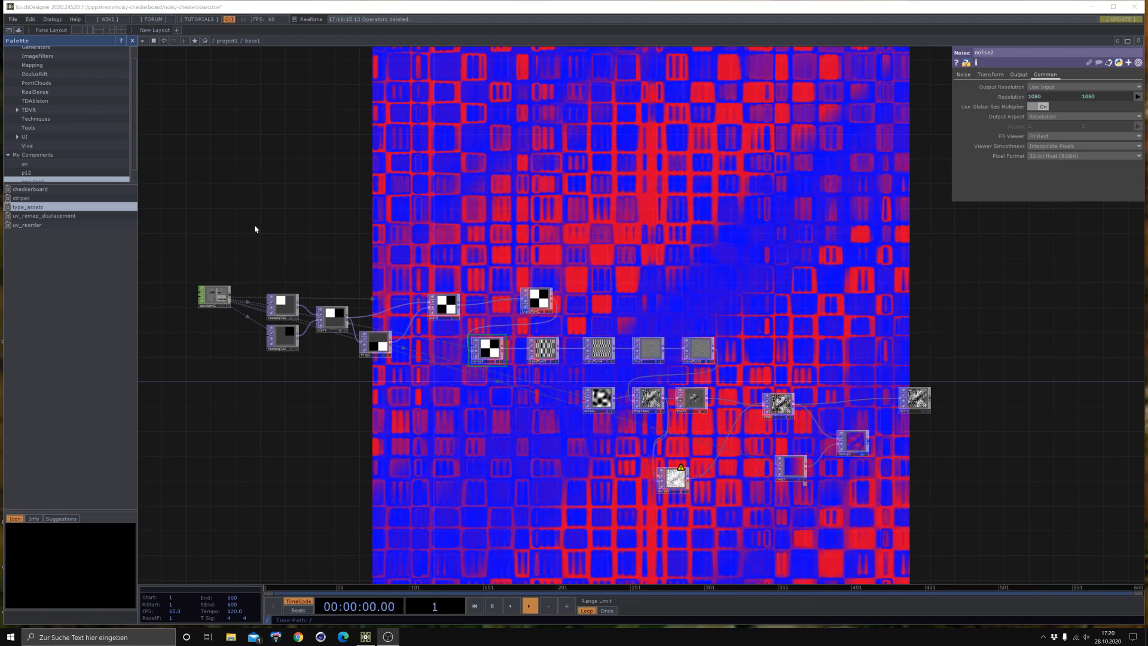
left_click(528, 606)
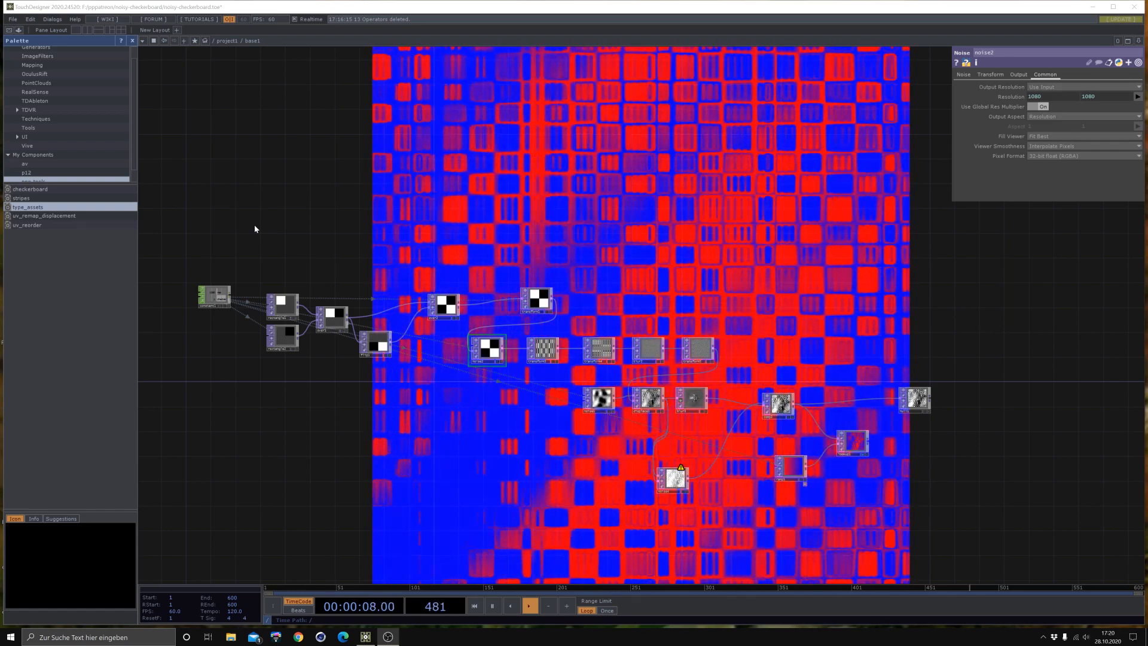
left_click(473, 606)
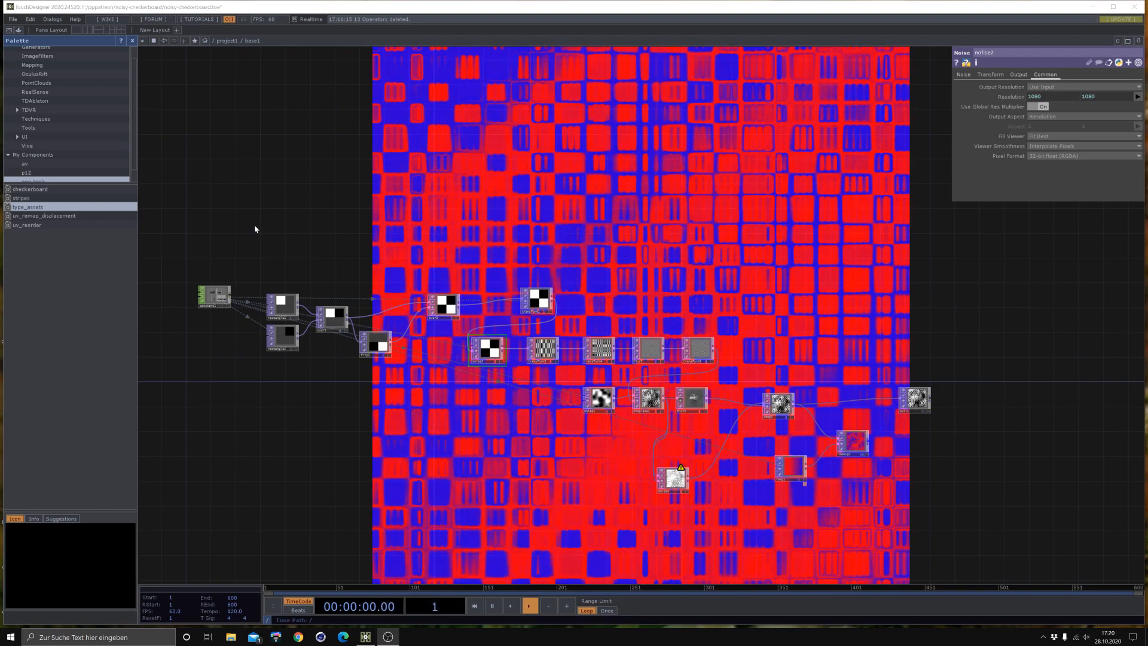
left_click(528, 605)
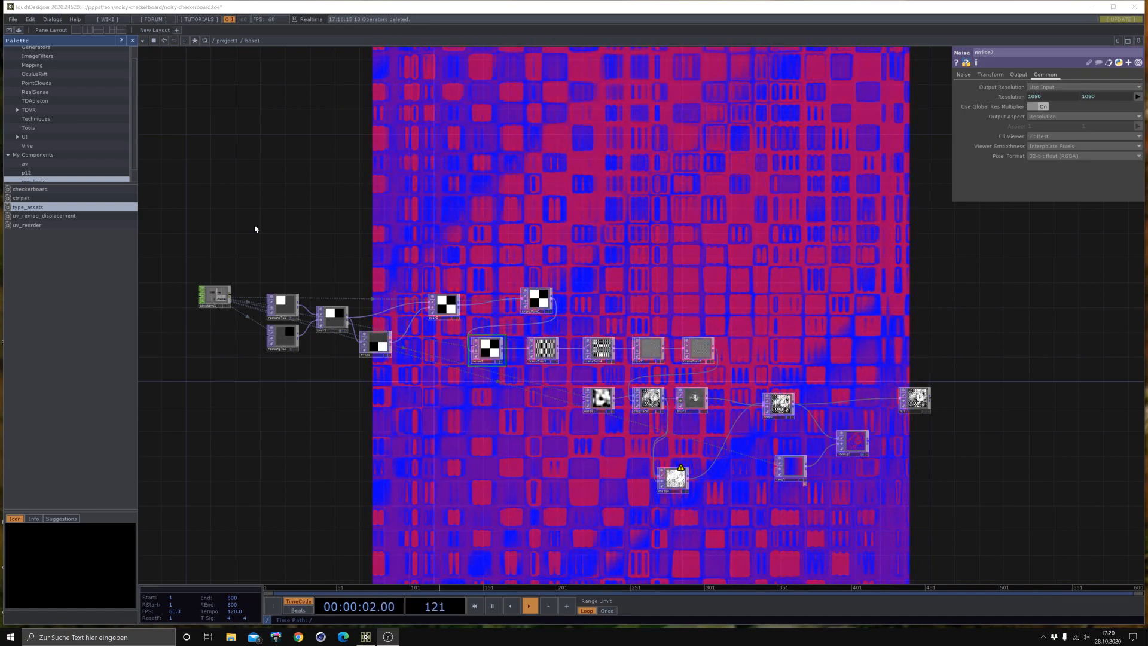
left_click(530, 606)
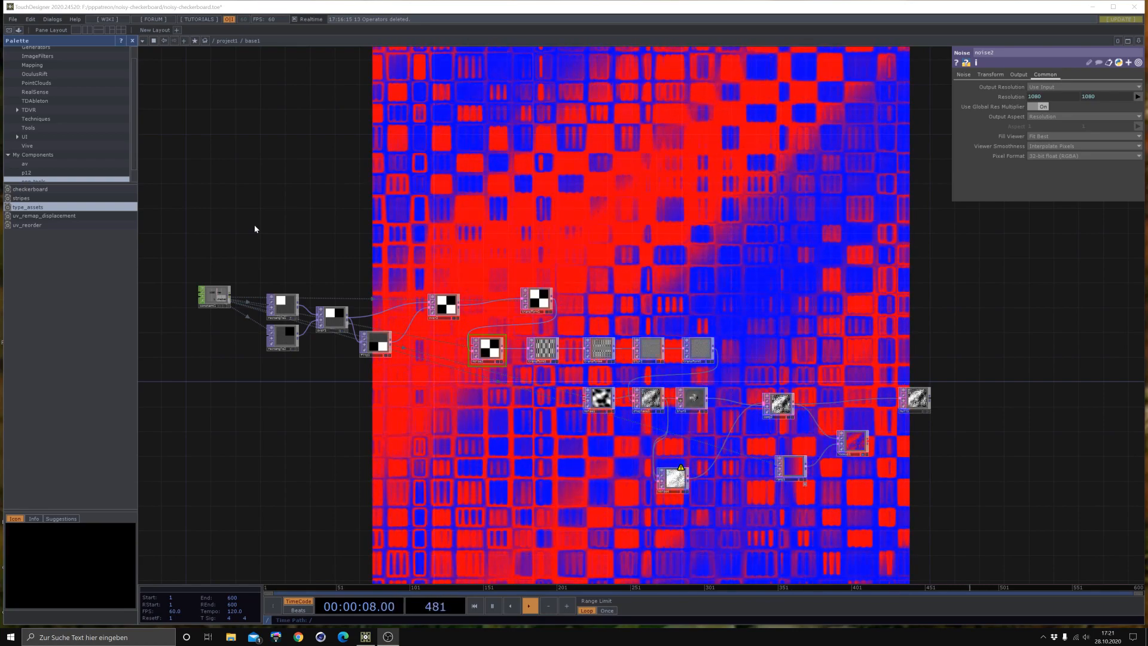
left_click(474, 606)
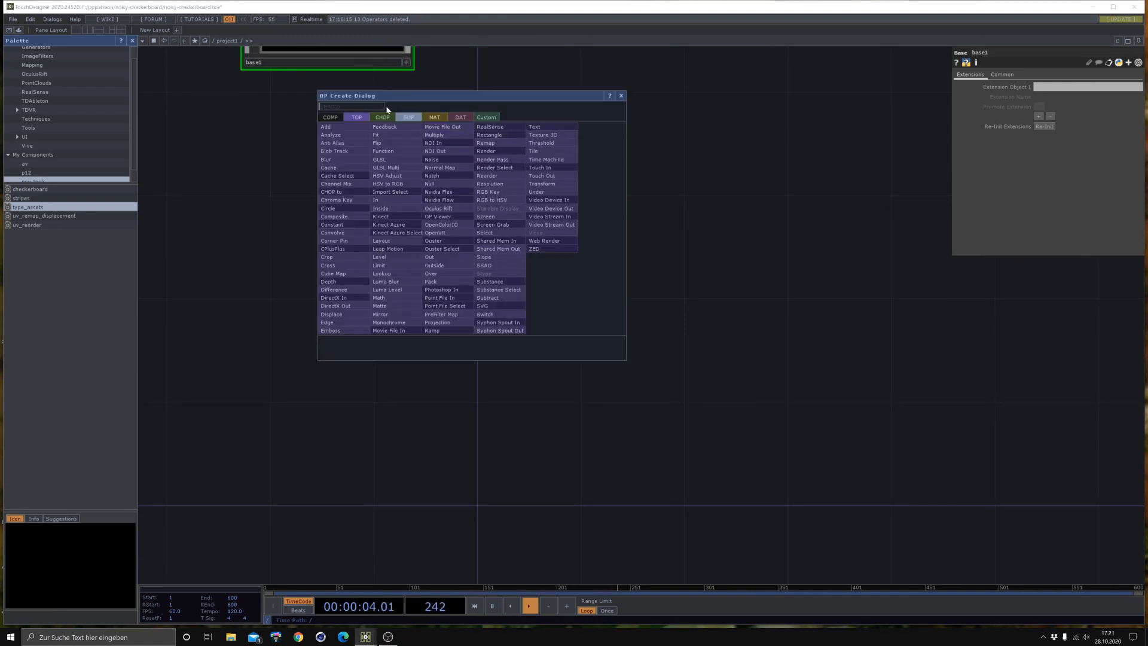
left_click(382, 118)
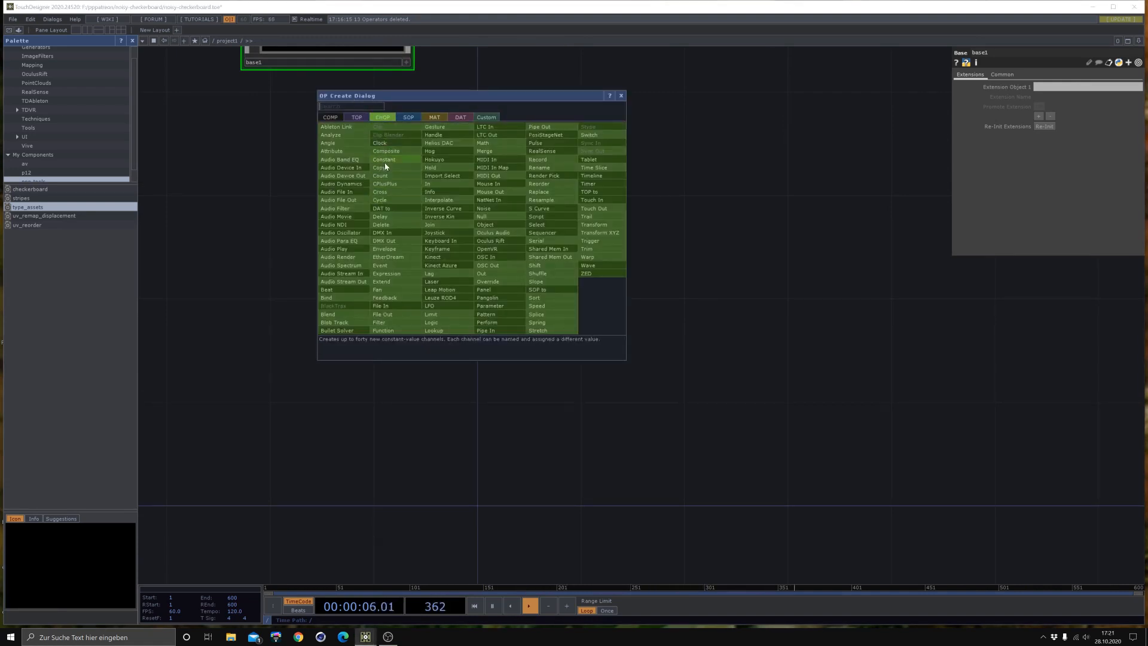
left_click(384, 159)
type("RES")
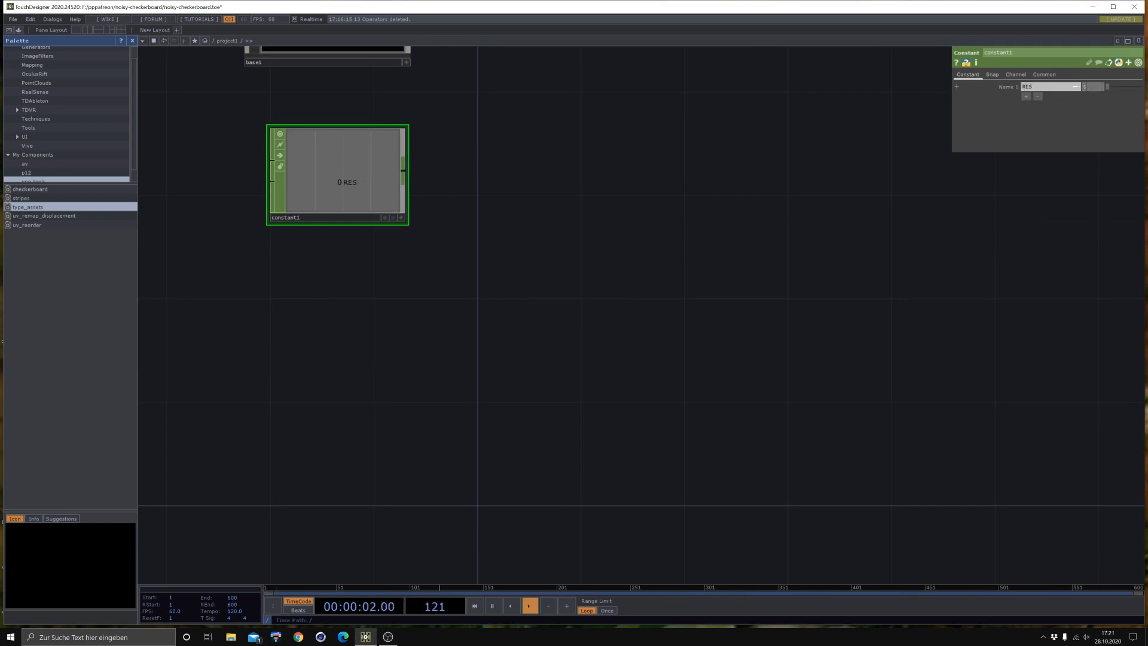
type("1080")
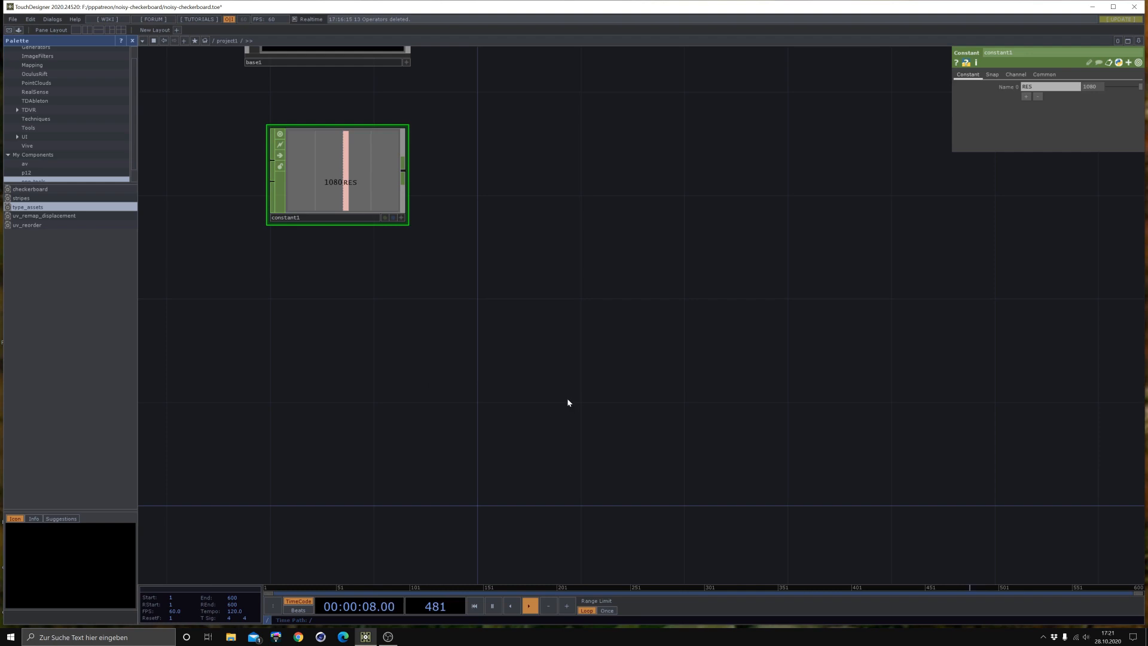
left_click(474, 605)
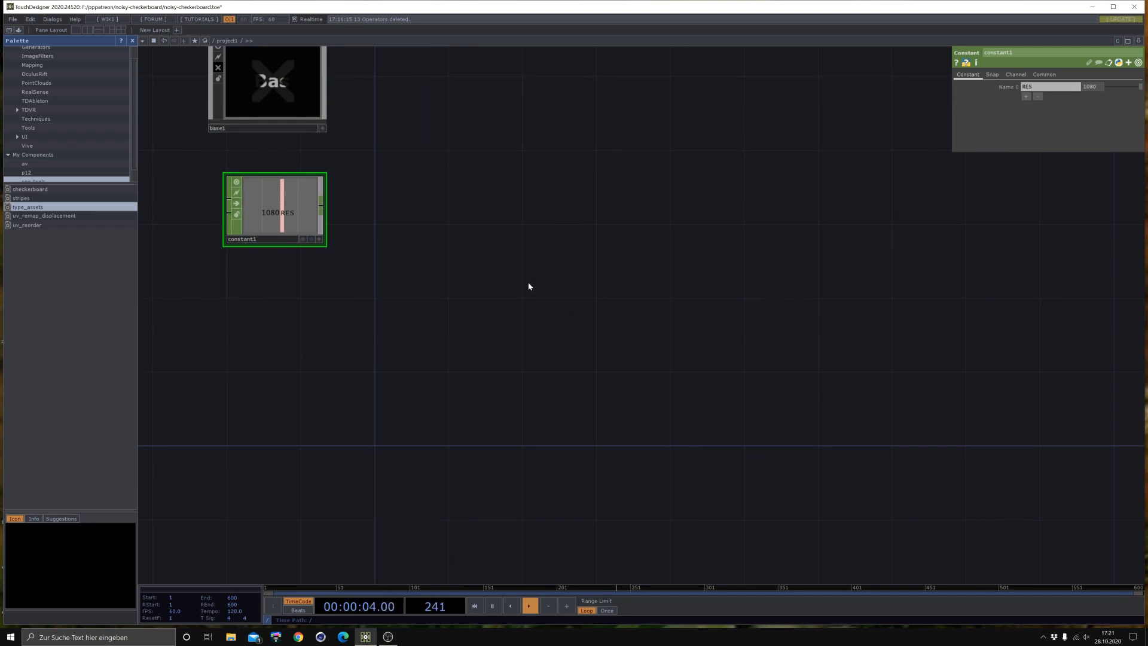
mouse_move(516, 301)
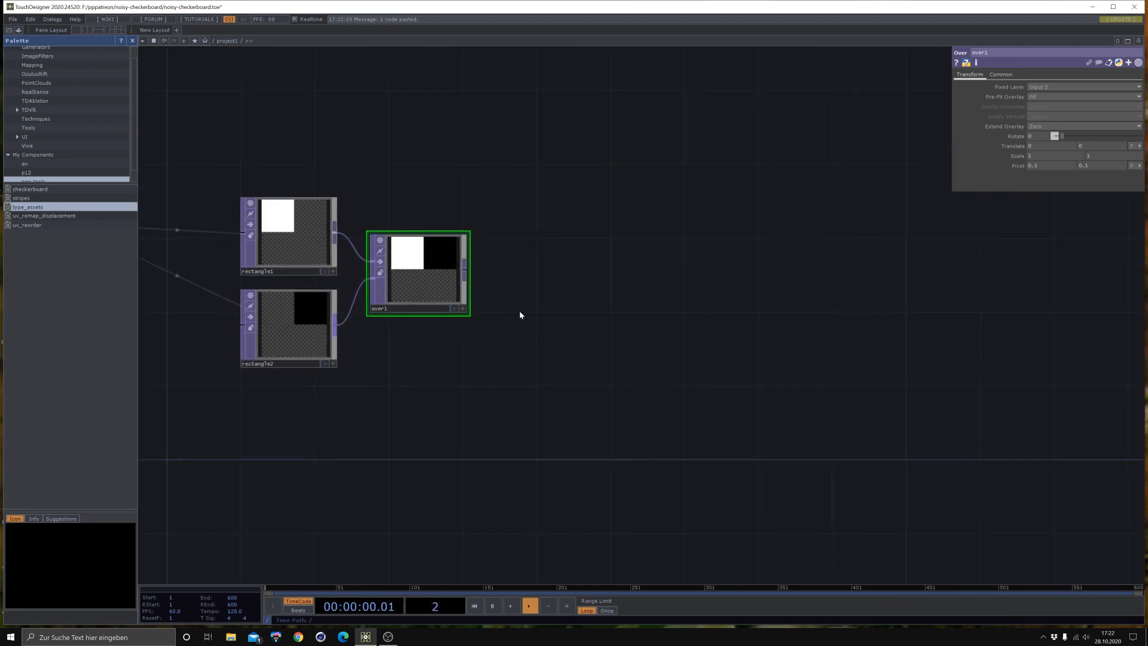
Step: Wire the flipped copy and over1 into a 2x2 checker tile feeding a Transform TOP
left_click_drag(417, 272, 436, 234)
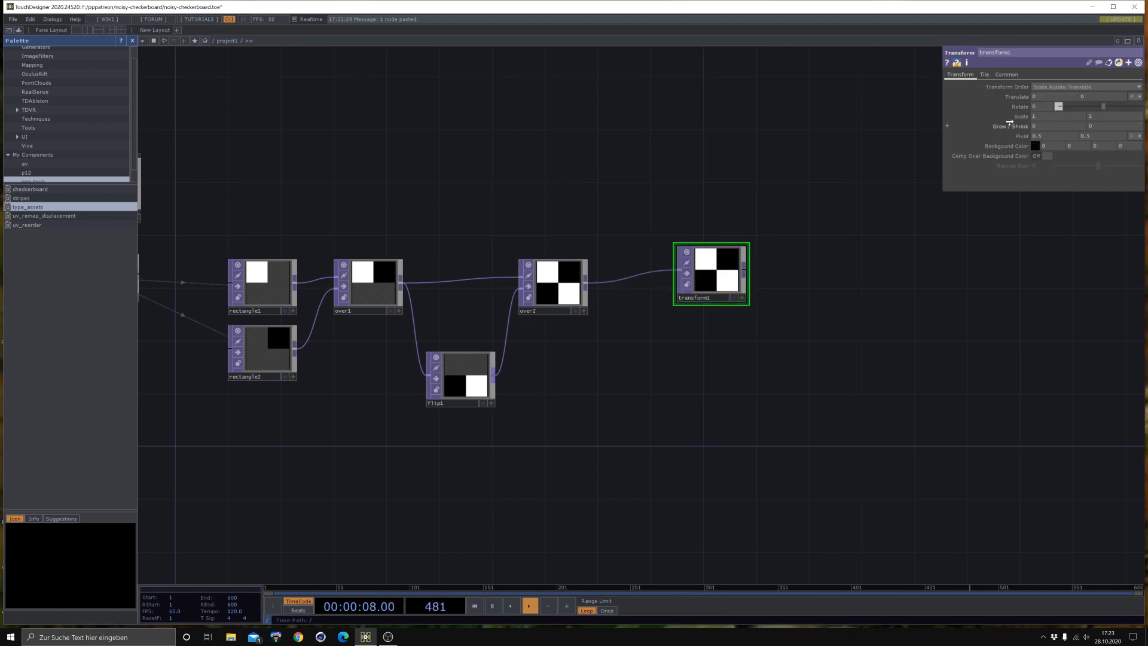
Step: Halve the tile and set transform1's Tile Extend to Repeat, after briefly trying Mirror
left_click(474, 606)
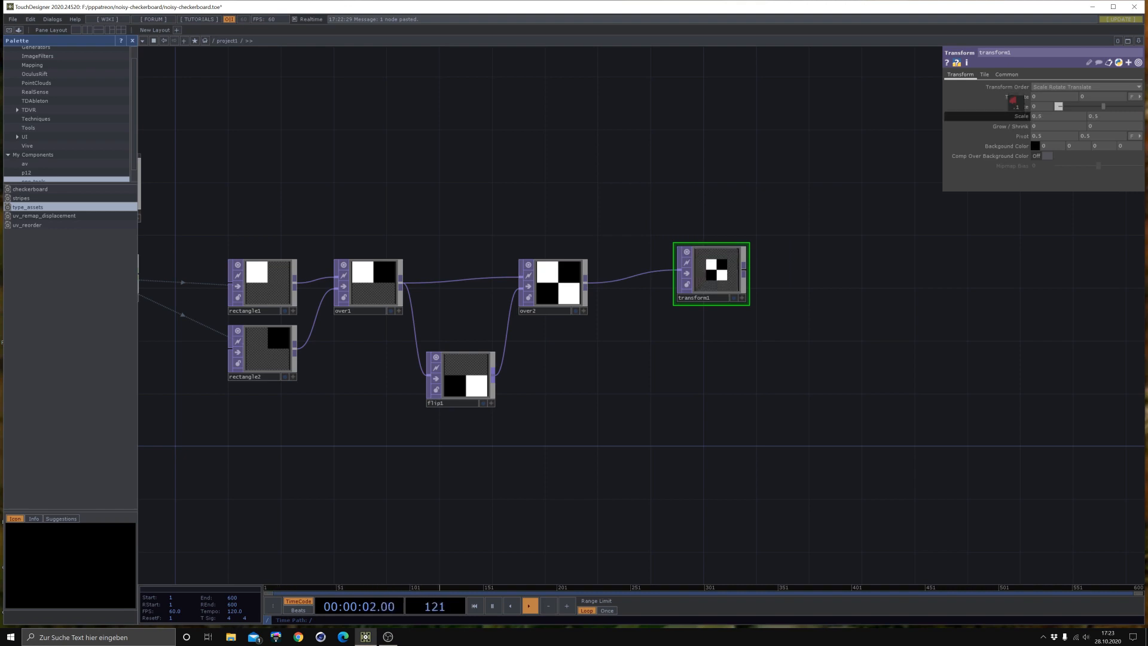
left_click(985, 74)
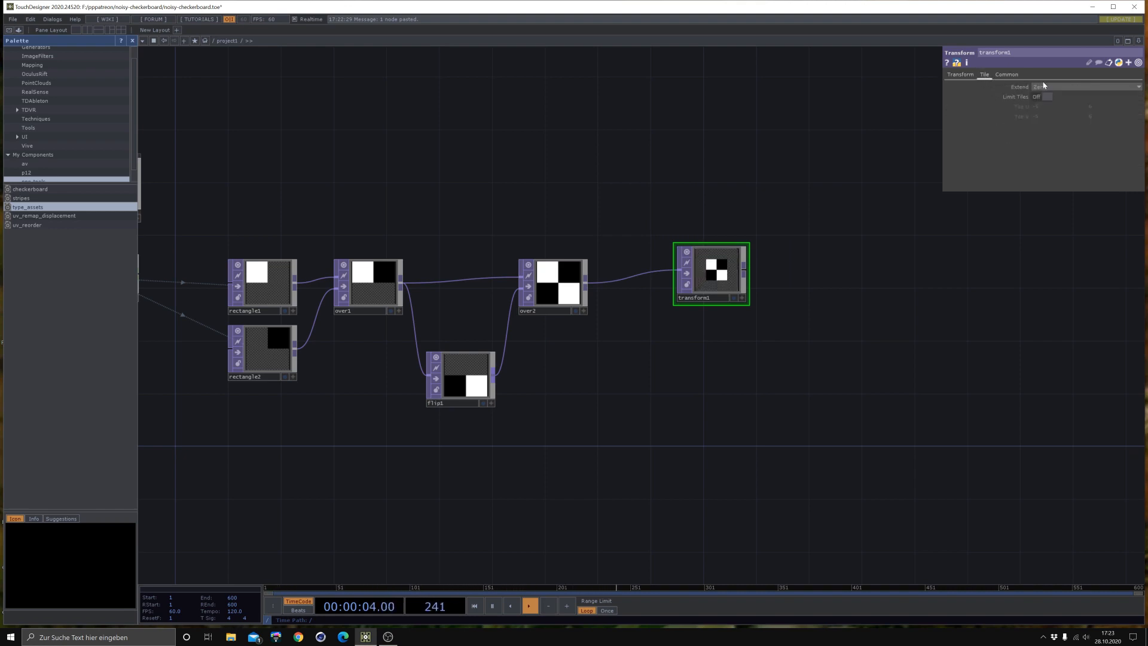
left_click(1087, 86)
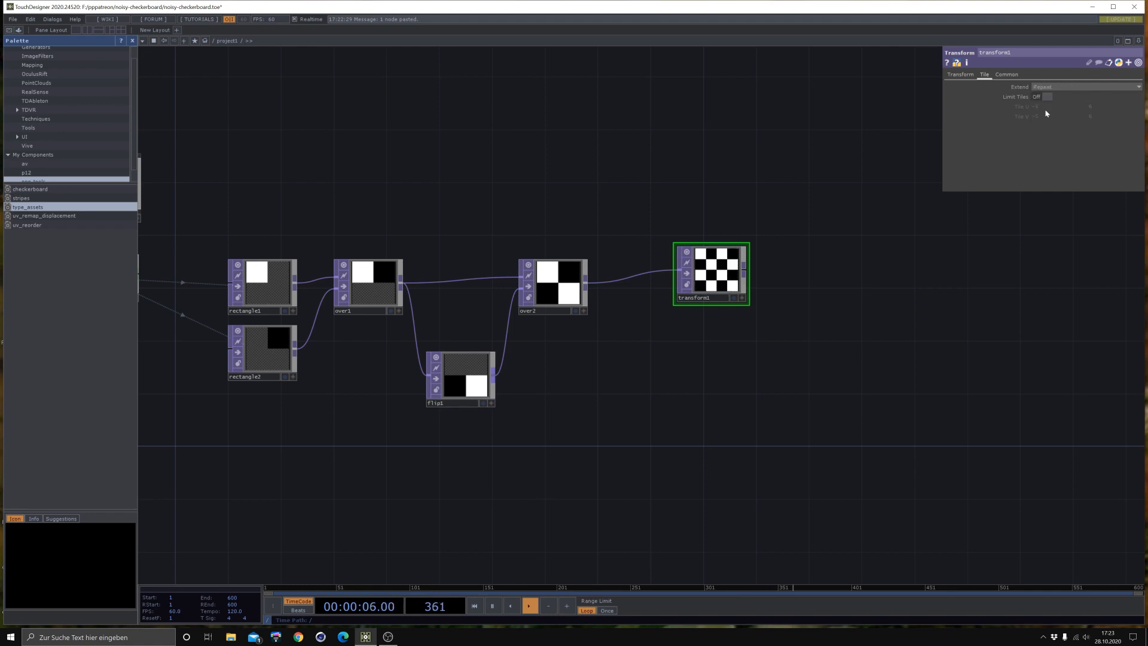
left_click(1086, 86)
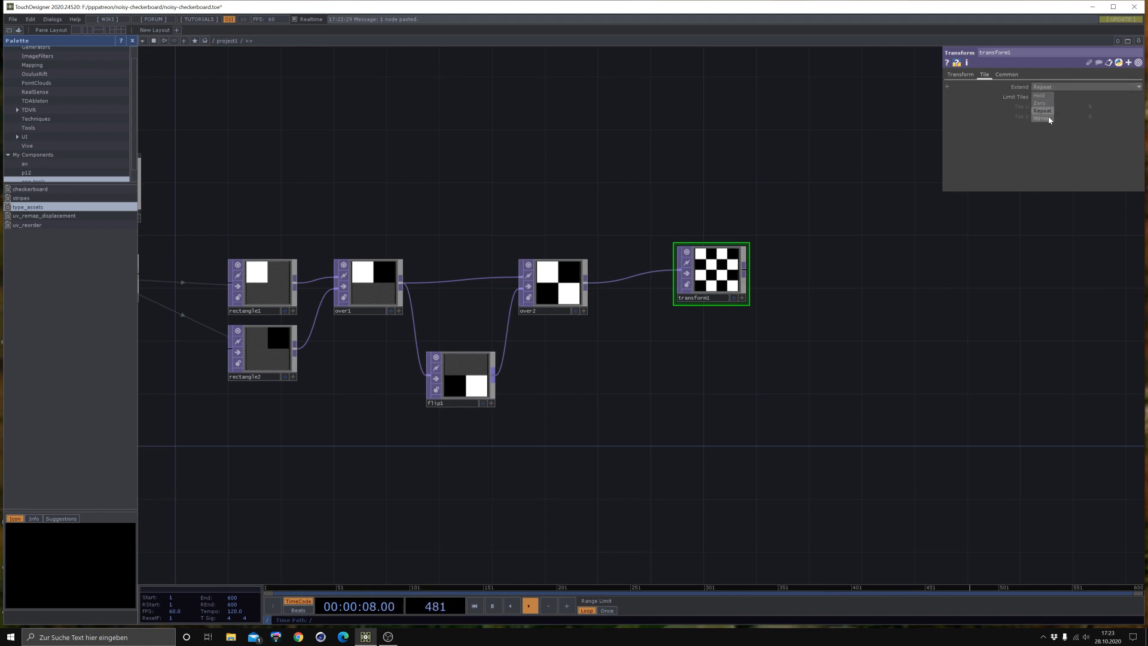
left_click(1041, 117)
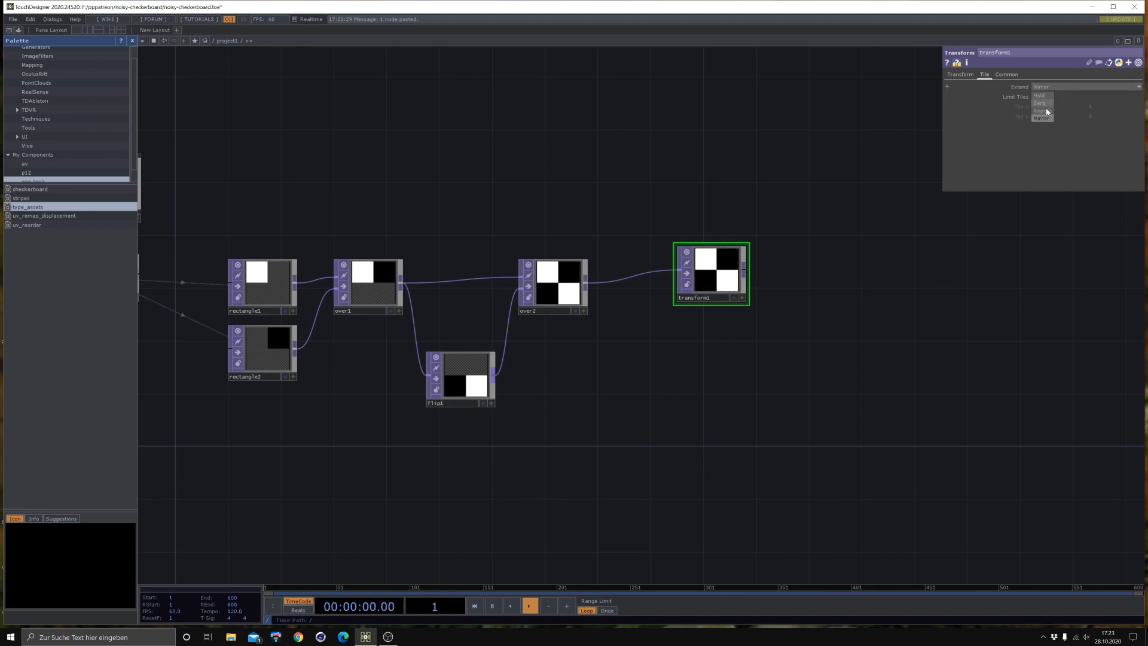
left_click(1042, 111)
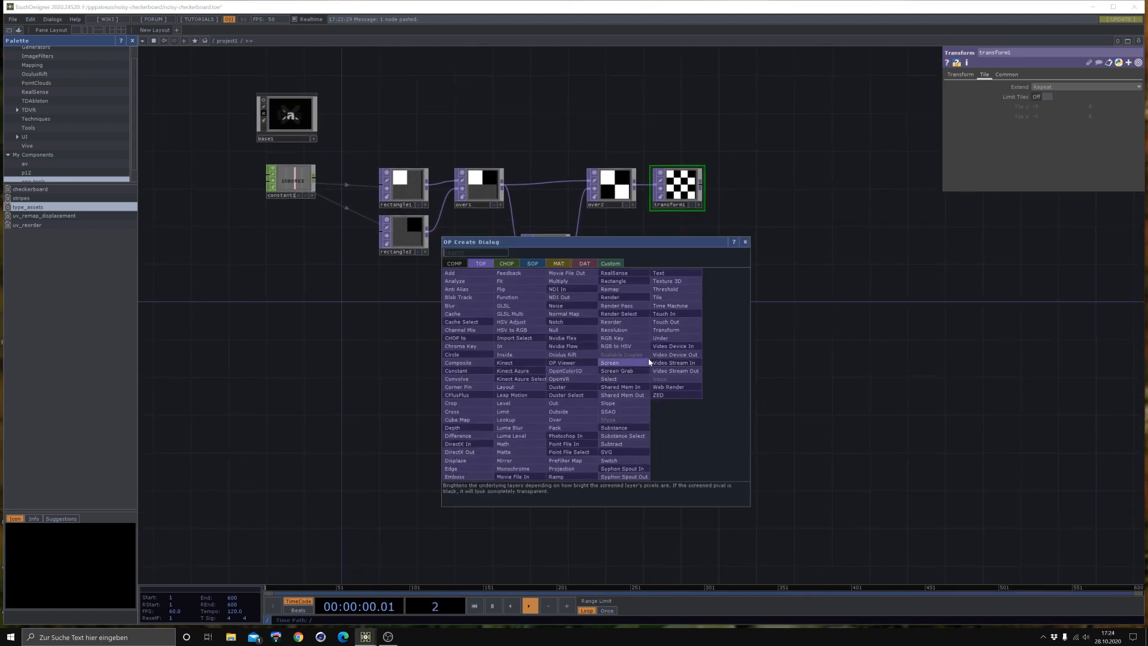
mouse_move(501, 281)
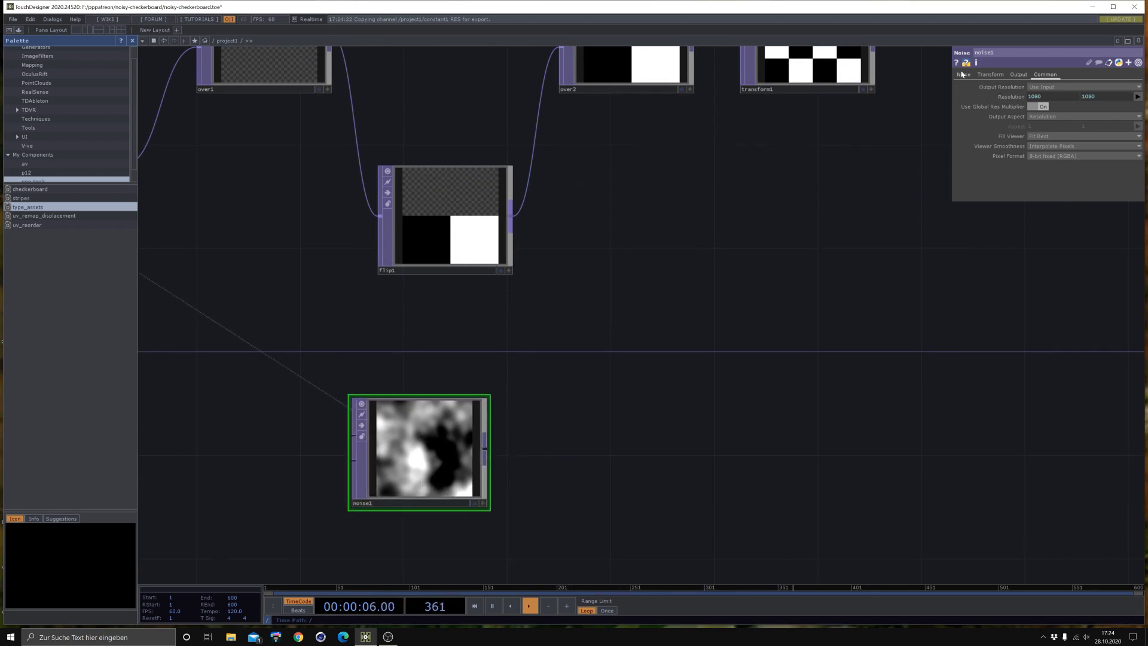
Step: Review noise1's Noise page and transform1's settings, then reselect noise1
left_click(963, 74)
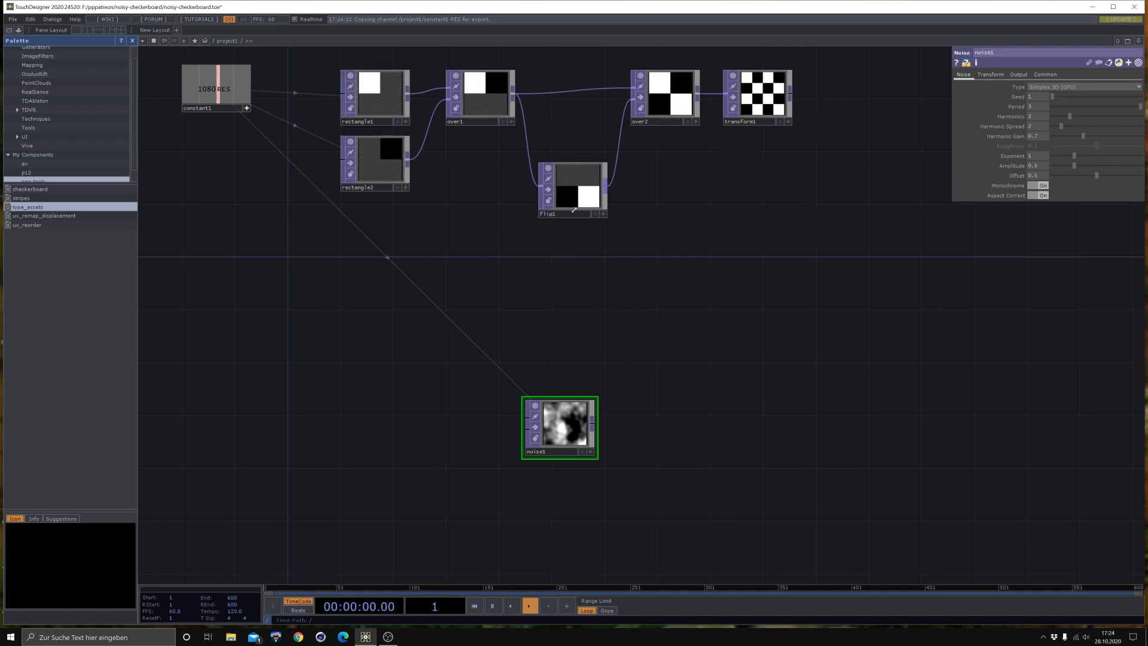
left_click(757, 98)
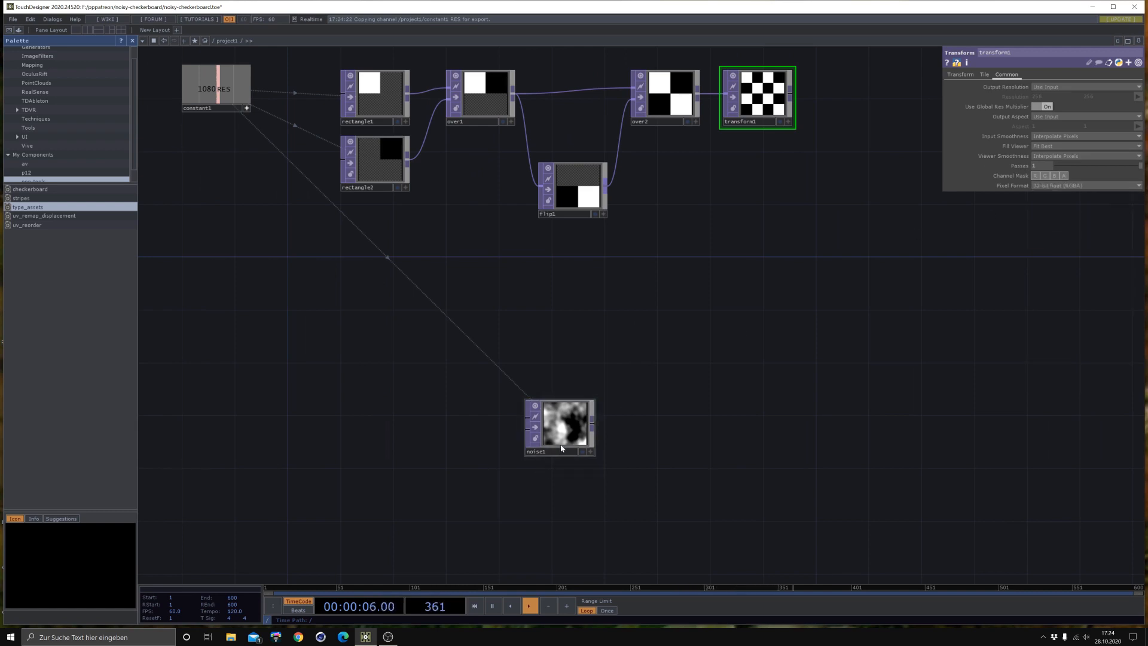
left_click(561, 427)
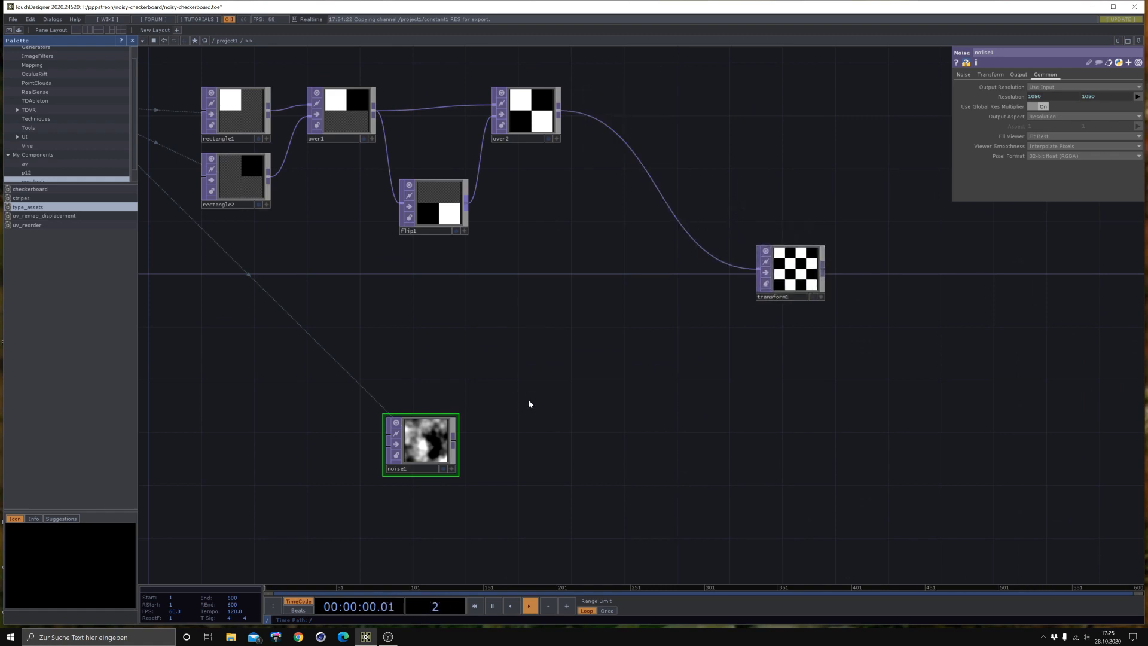
Step: Paste noise1 as noise2, wire over2's checkerboard into it, and right-click a parameter
key("ctrl+v")
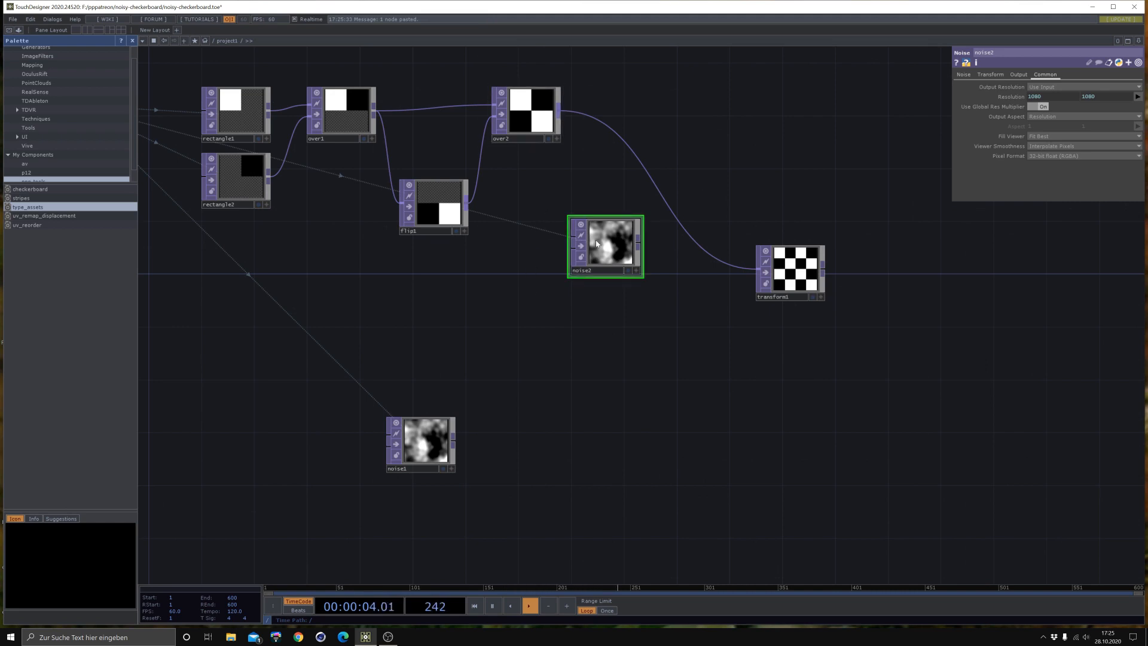
left_click_drag(604, 247, 578, 299)
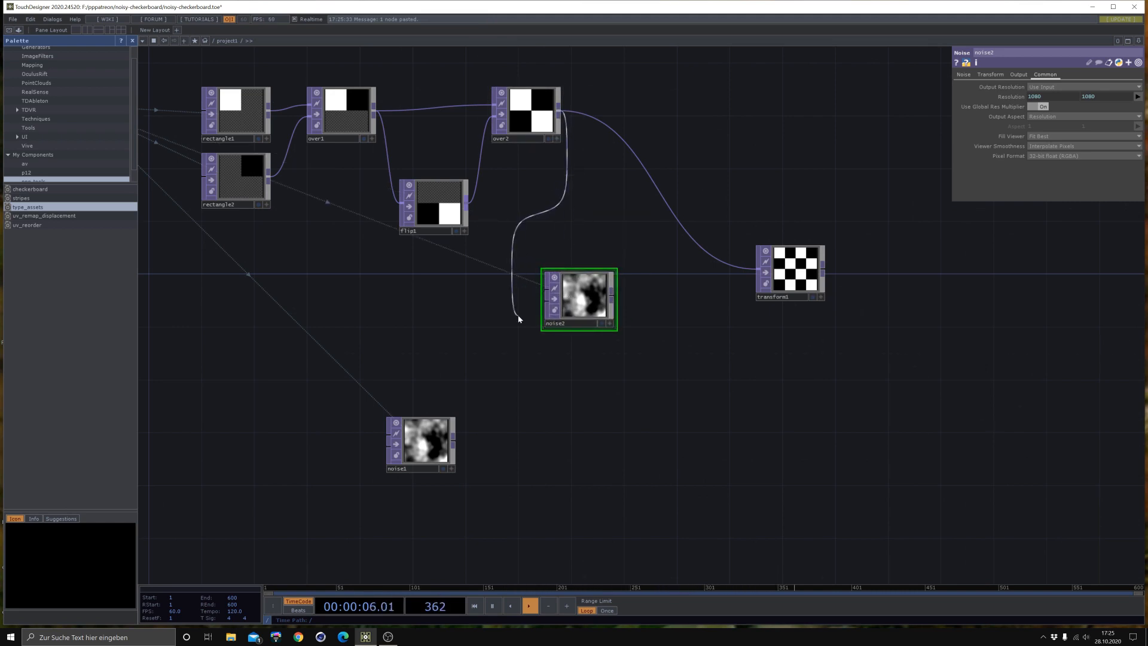
mouse_move(529, 308)
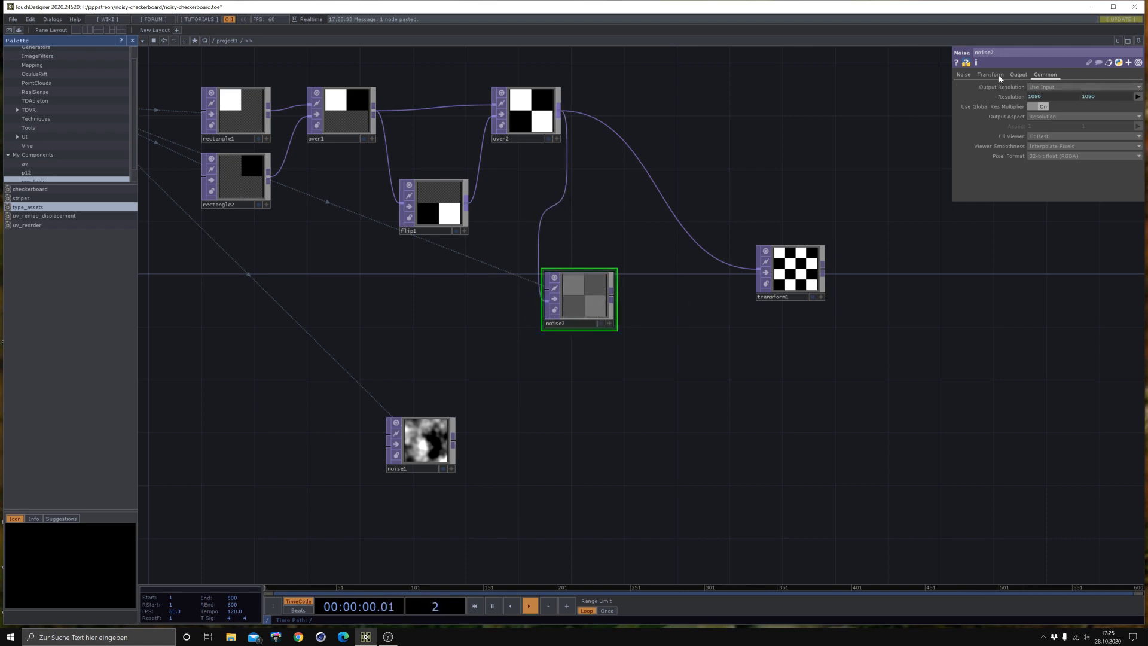
right_click(1021, 107)
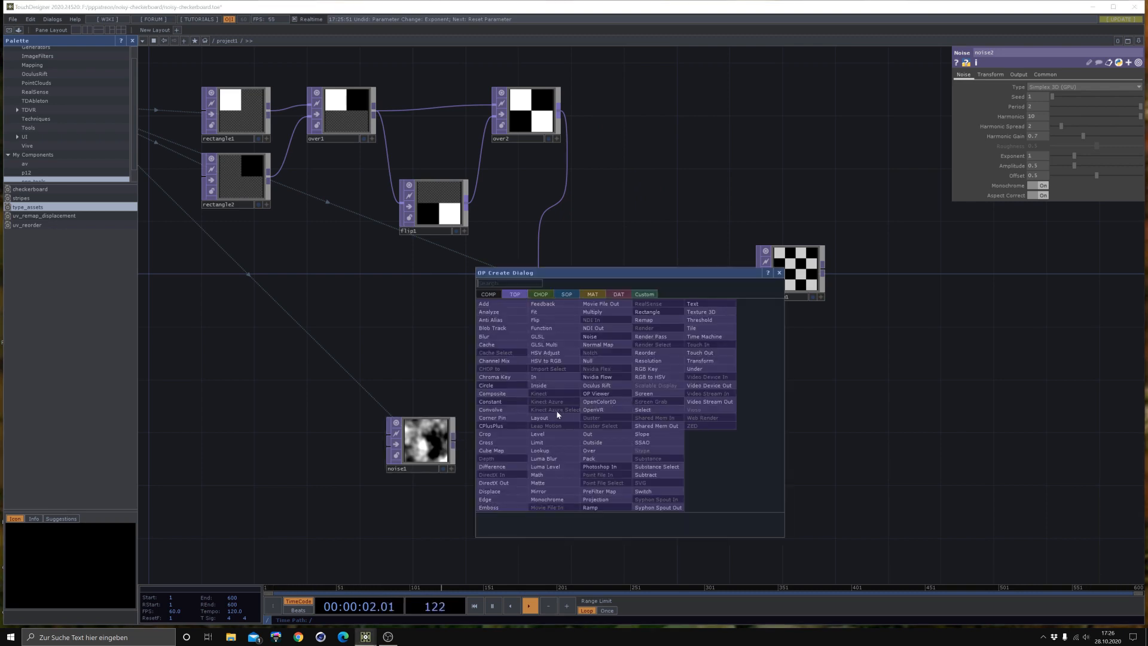
mouse_move(488, 506)
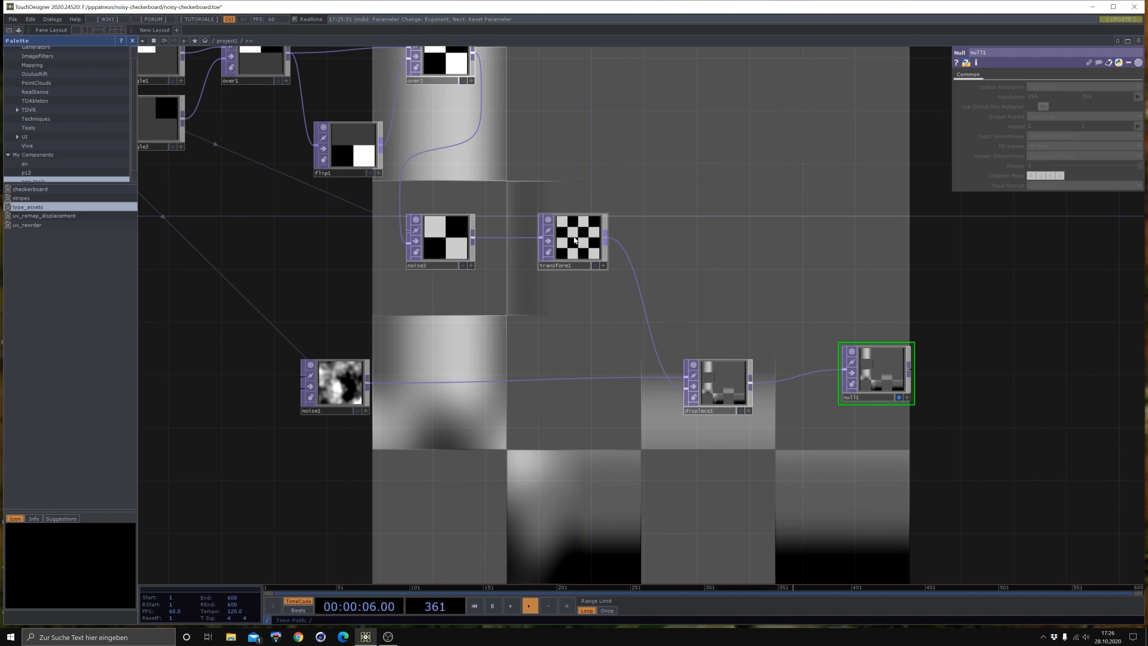
Step: Select the tiled checkerboard node to squeeze it into stripes with Scale X 0.1
left_click(577, 239)
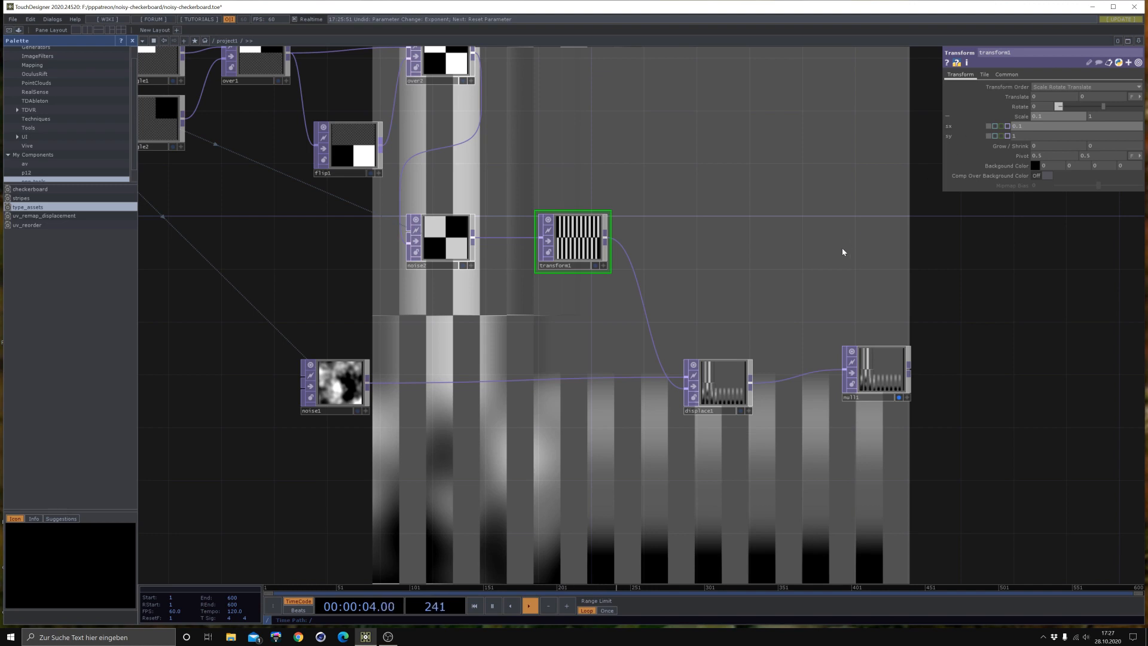
Step: Insert a Transform TOP into the link feeding displace1 and set its Tile Extend
right_click(692, 330)
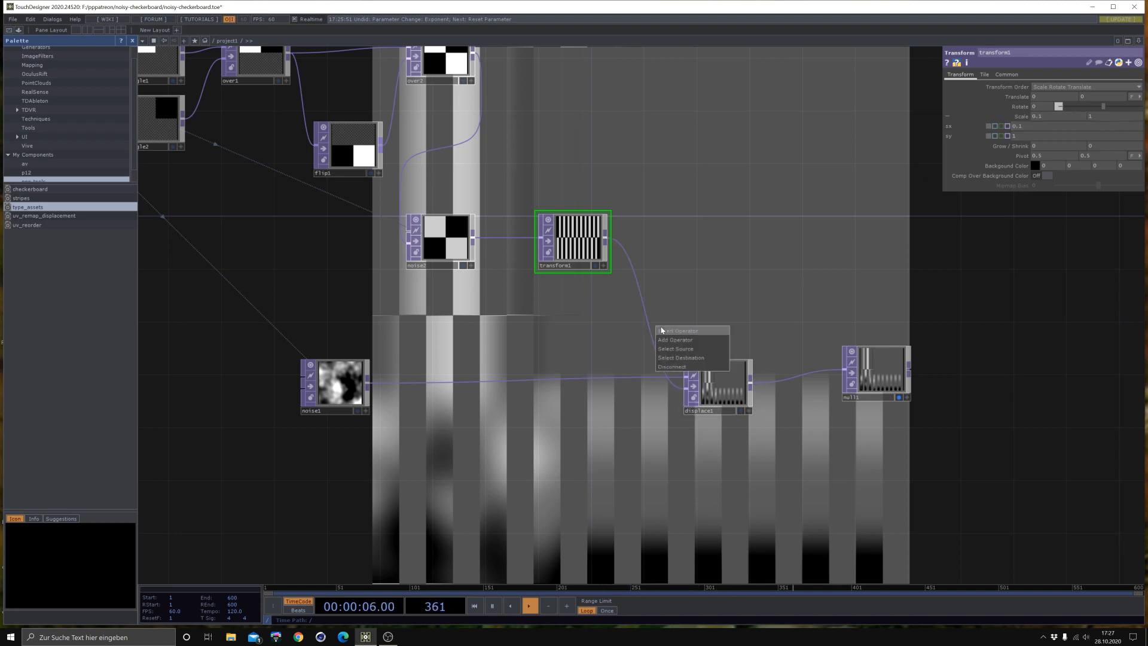
left_click(675, 339)
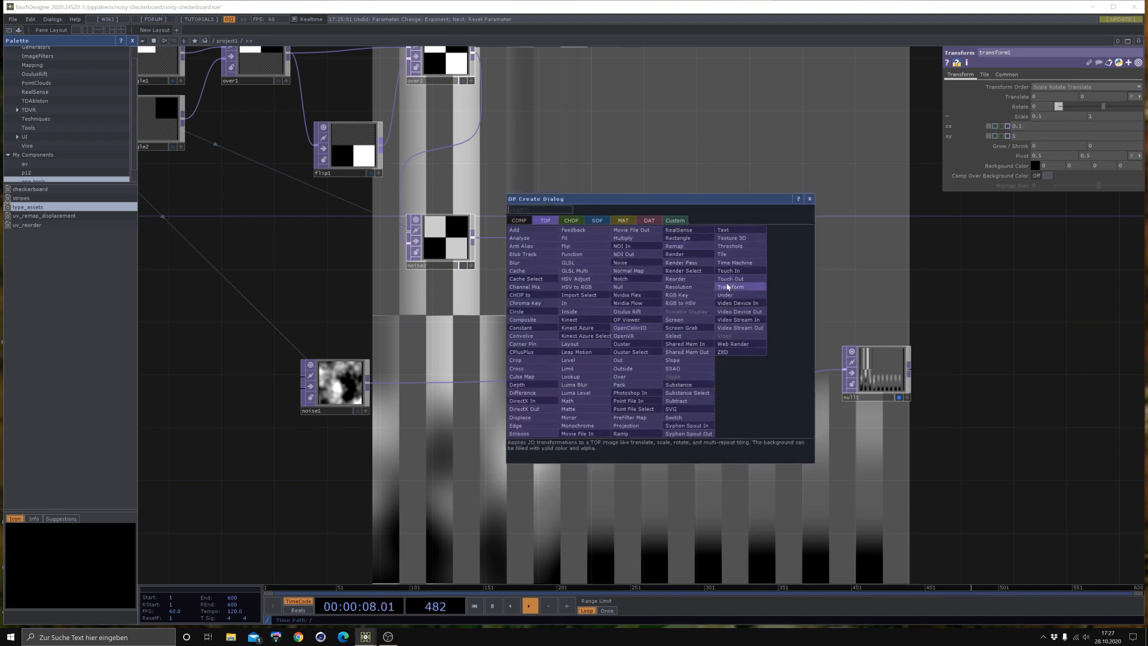
left_click(730, 287)
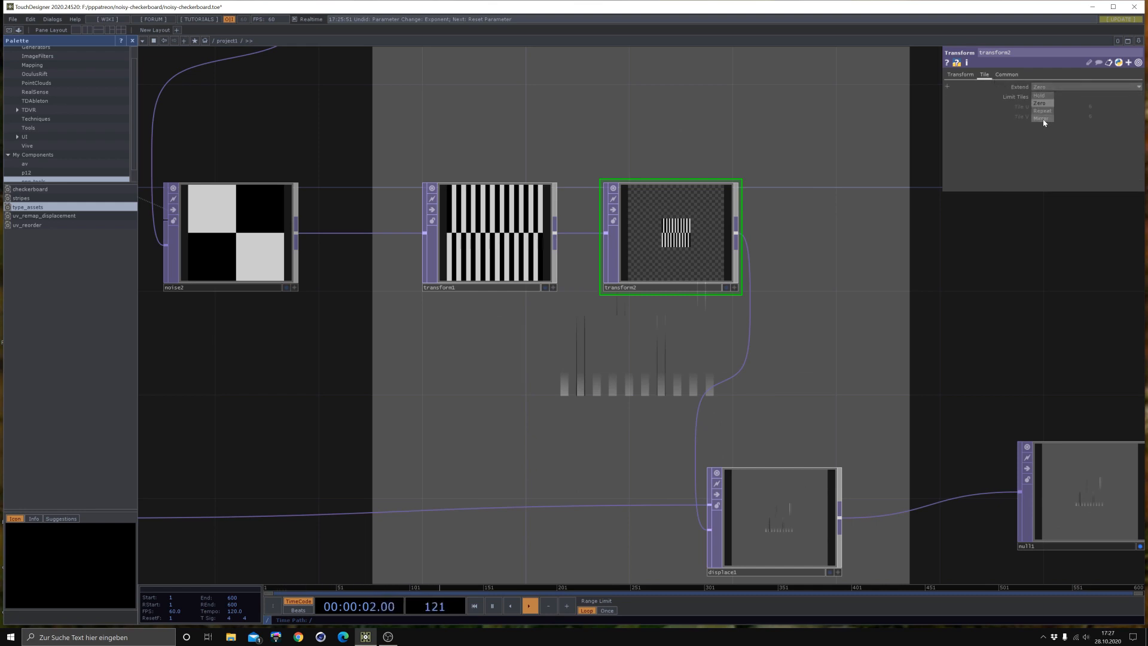
left_click(1041, 118)
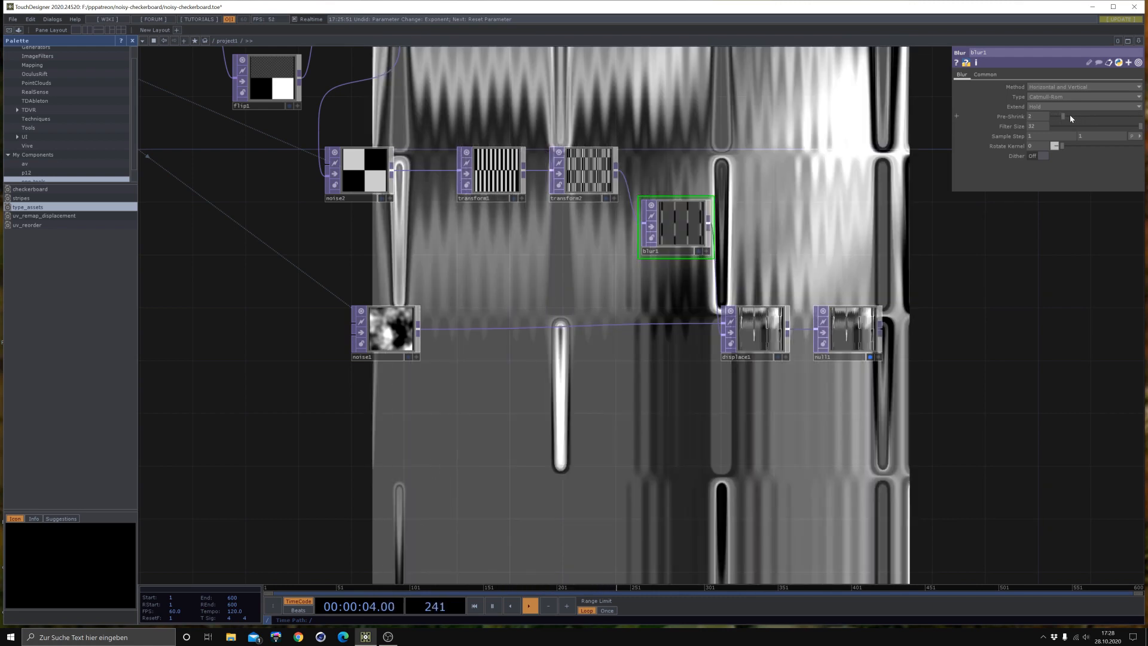
Step: Adjust the Blur TOP's strength via its Pre-Shrink and Filter Size
left_click(492, 174)
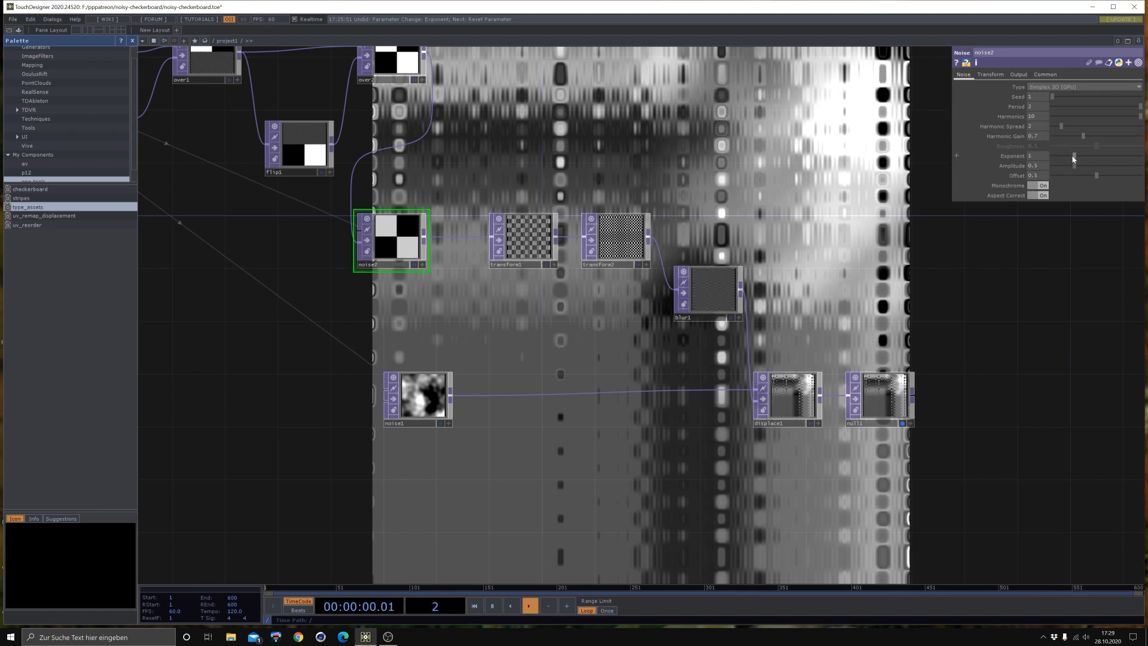
Step: Drag noise2's Exponent slider to lower the exponent
left_click_drag(1073, 156, 1098, 155)
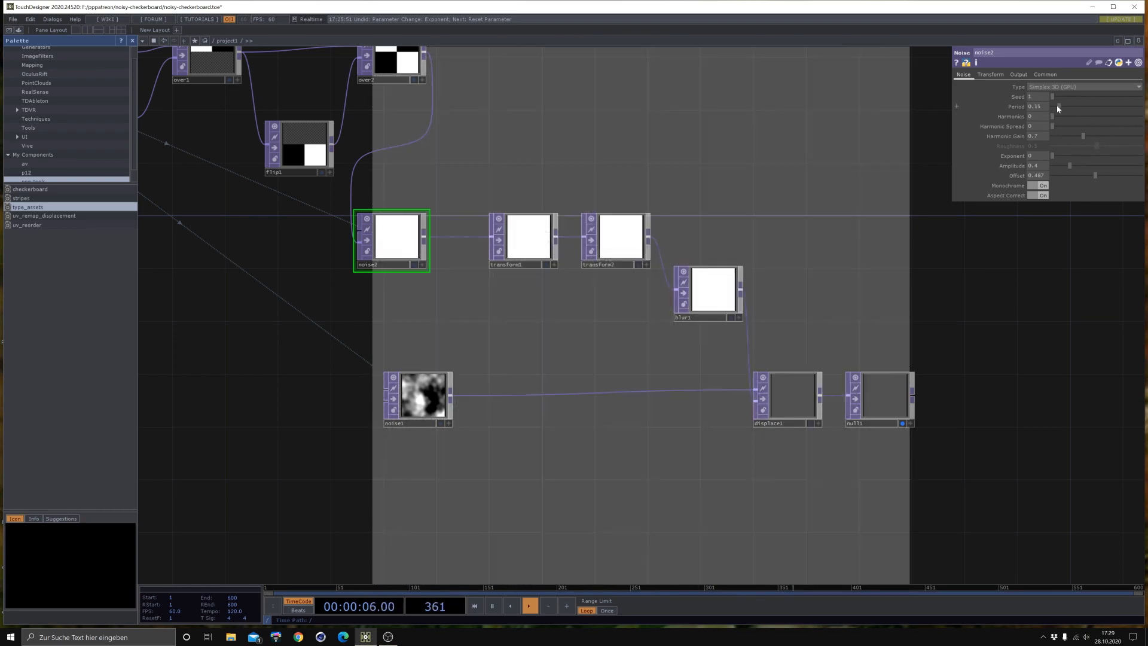
Step: Adjust noise2's Period on the Noise page
left_click(526, 238)
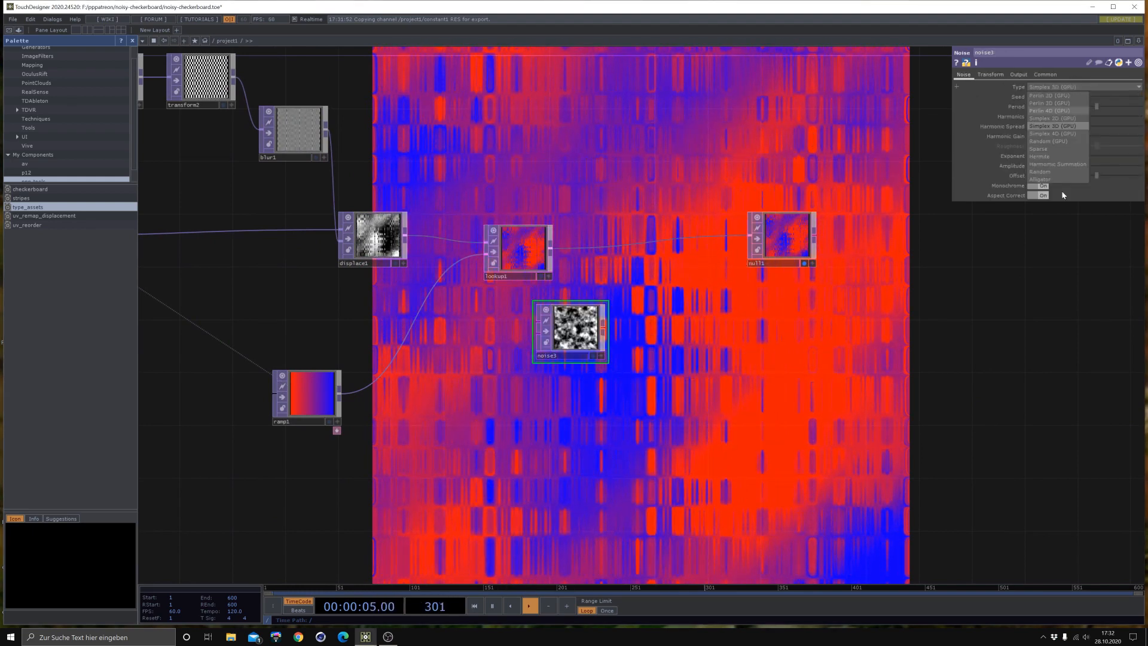
Step: Switch noise3 to a different noise type, giving a fine pink-and-blue speckle
left_click(1052, 141)
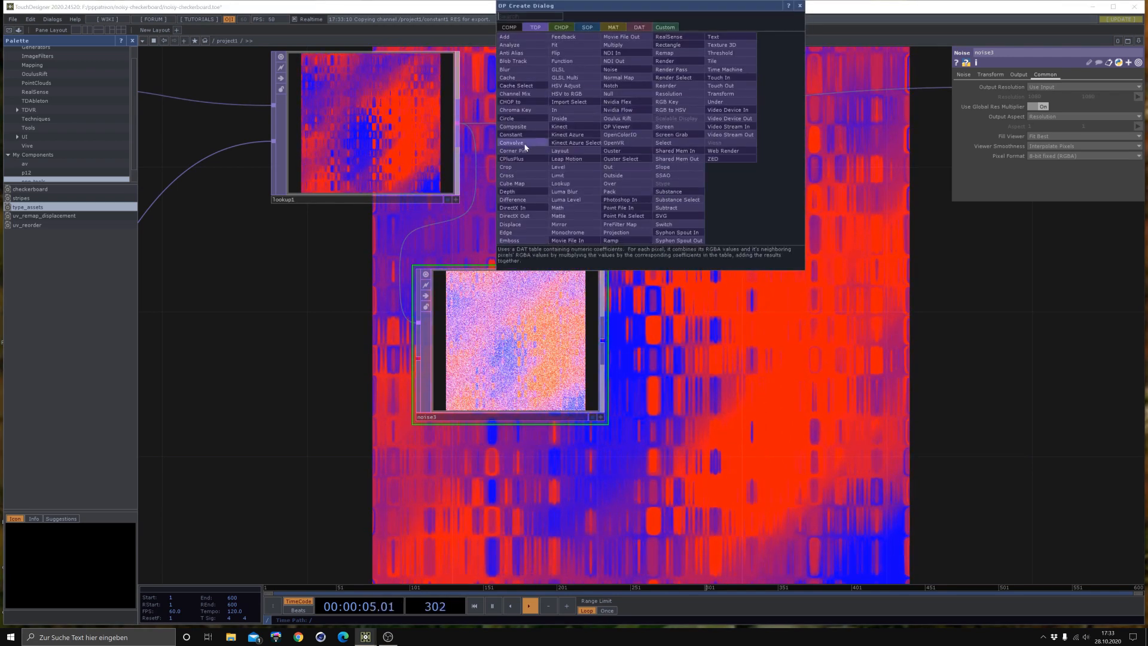
Step: Create comp1, a Composite TOP layering noise3's speckle over lookup1
left_click(512, 126)
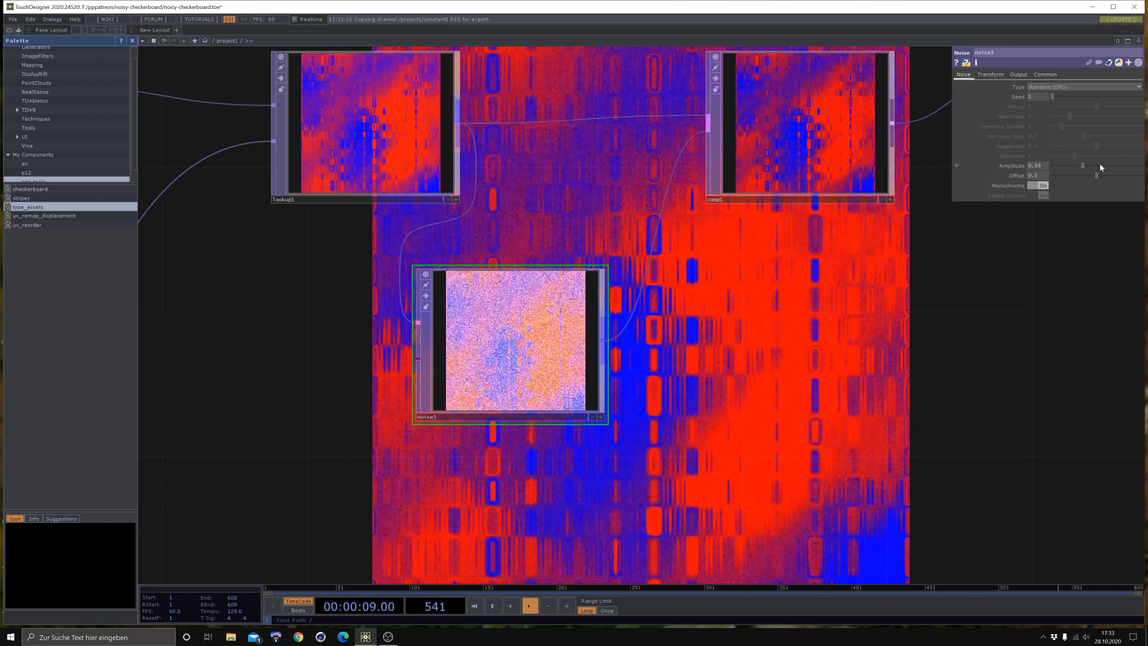
Step: Lower noise3's Amplitude to about 0.48
left_click_drag(1083, 166, 1095, 166)
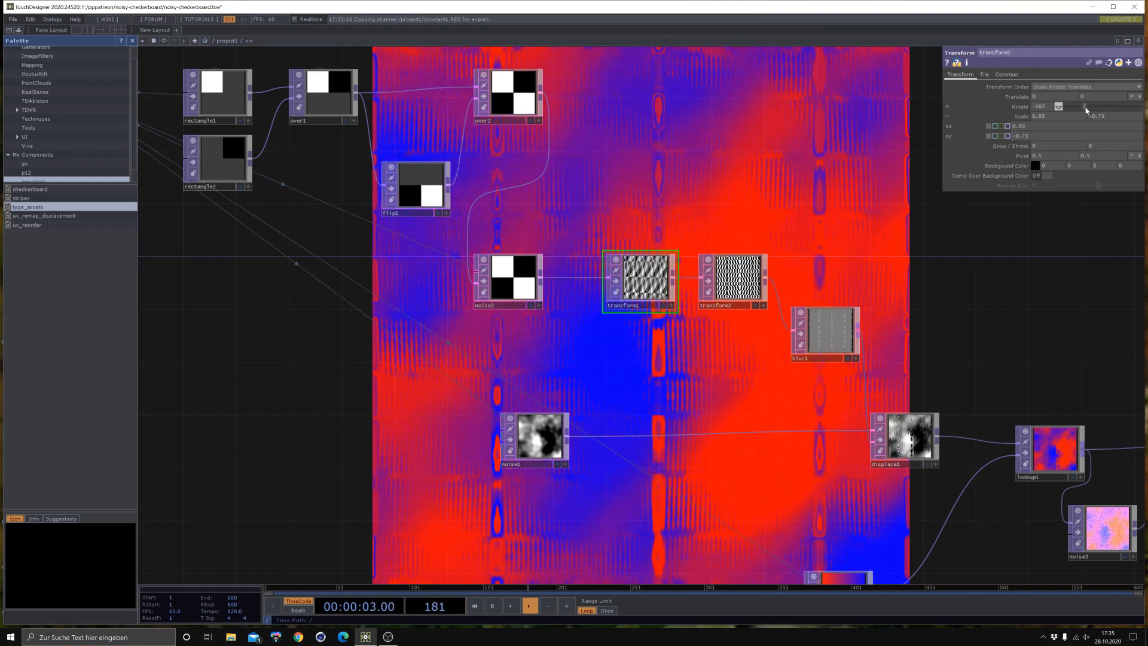
Step: Select transform1 to change its rotation from -197 to about -95
left_click(529, 604)
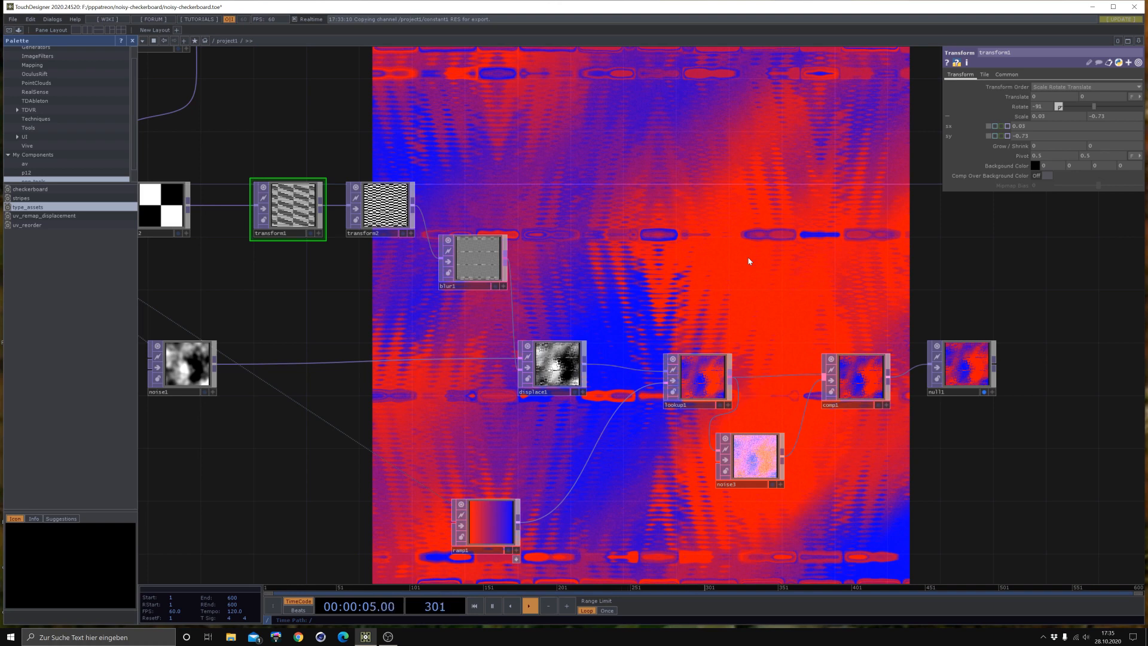
mouse_move(748, 151)
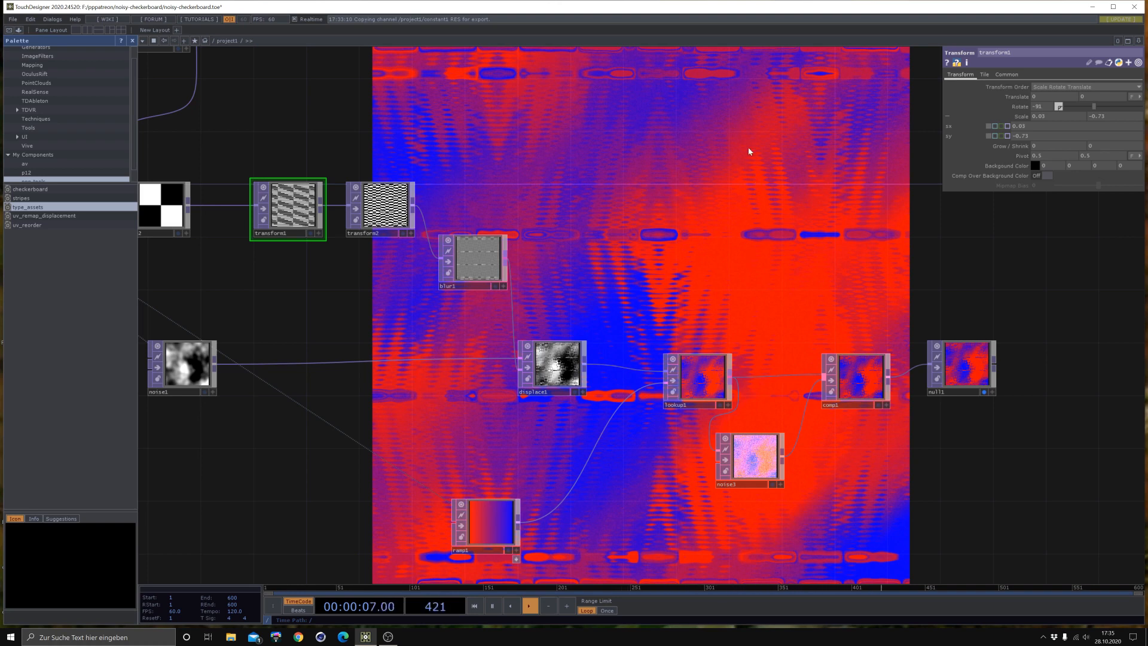